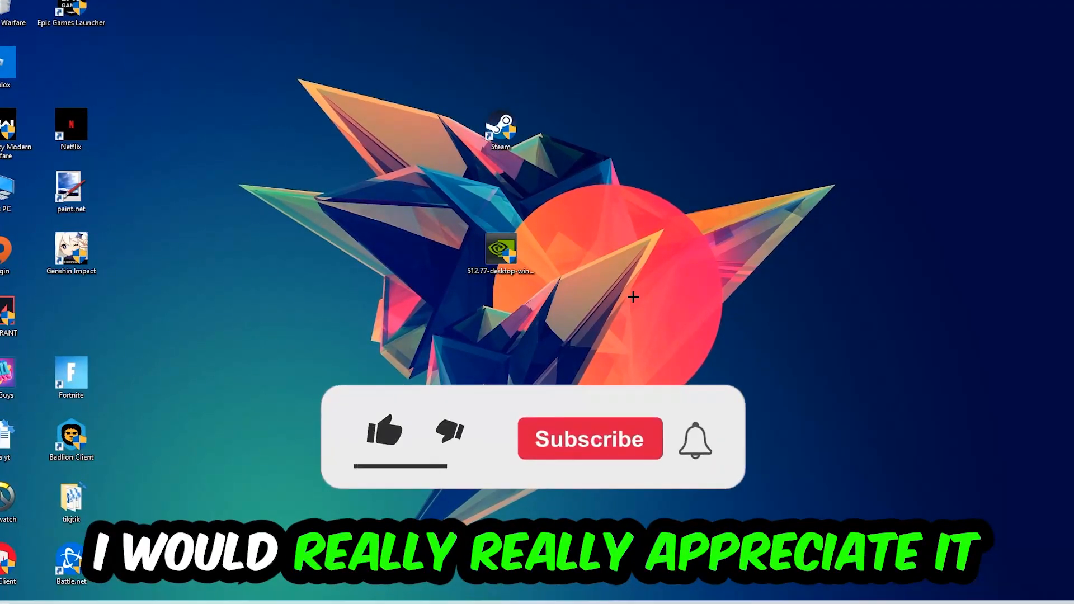
End the Google Chrome process from Task Manager's process list.
click(384, 437)
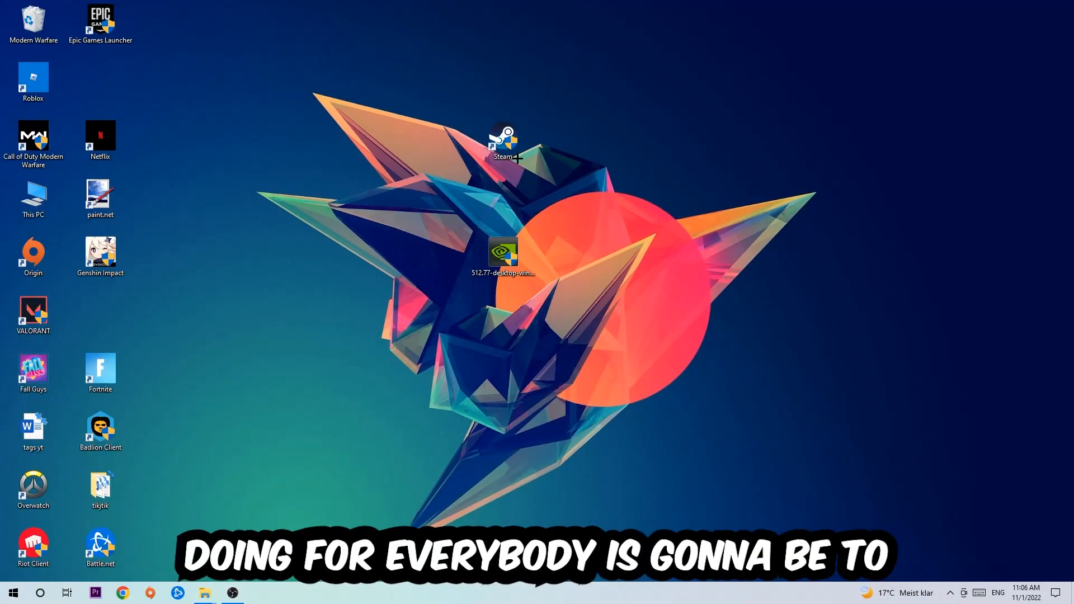
mouse_move(464, 597)
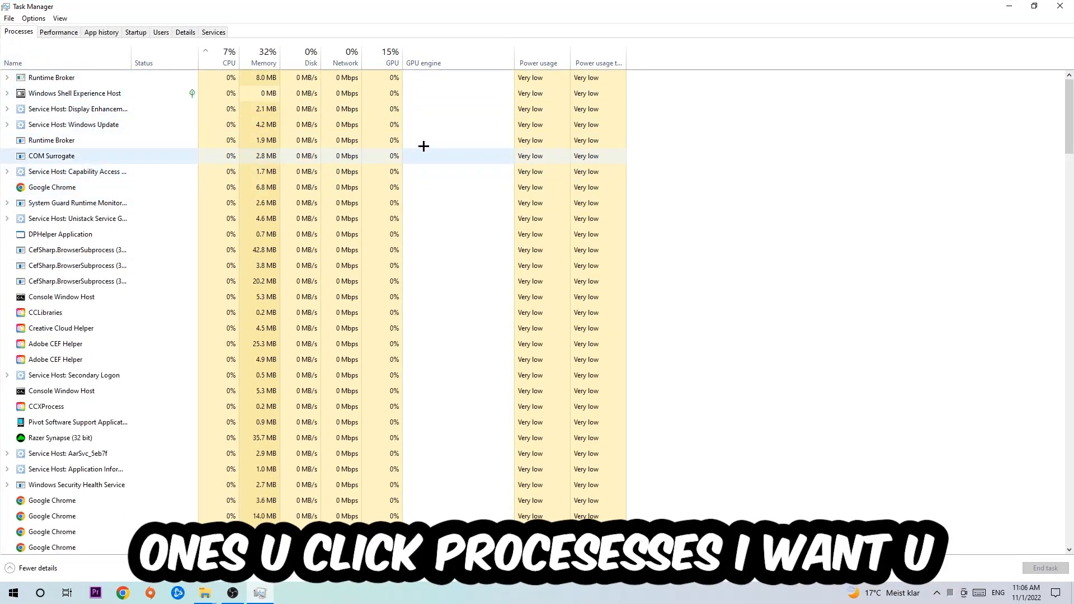
click(52, 187)
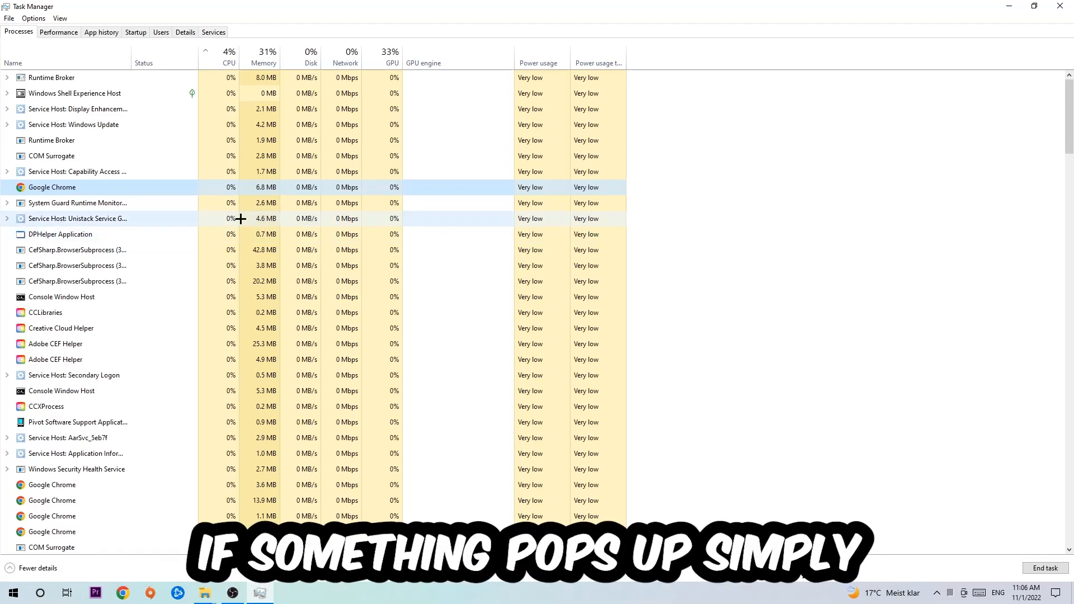
right_click(52, 187)
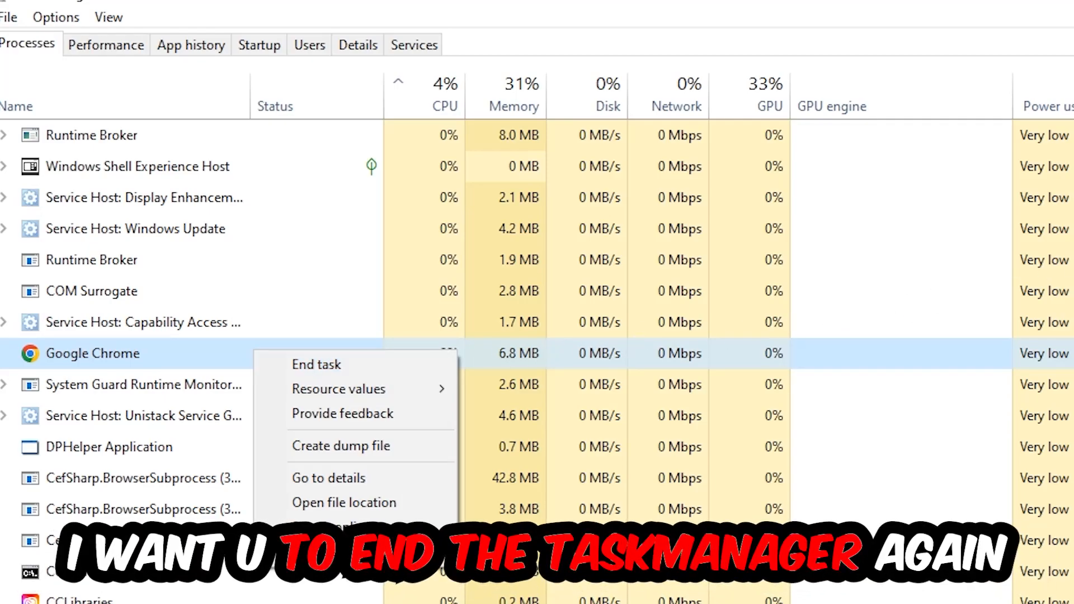
click(316, 364)
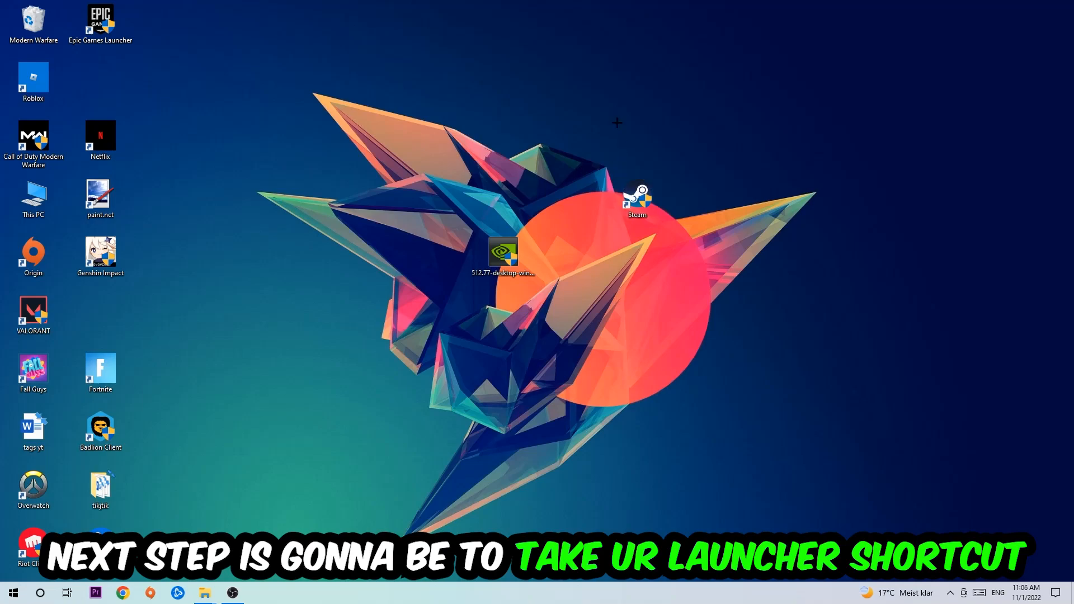
Run the Steam shortcut as administrator and move the shortcut further left on the desktop.
click(637, 198)
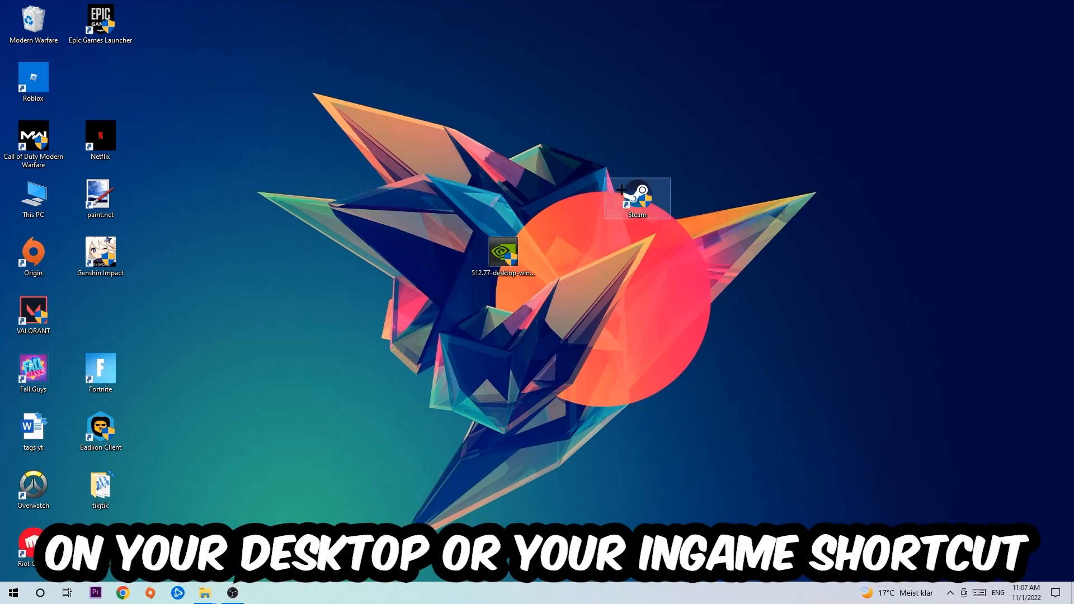
right_click(637, 199)
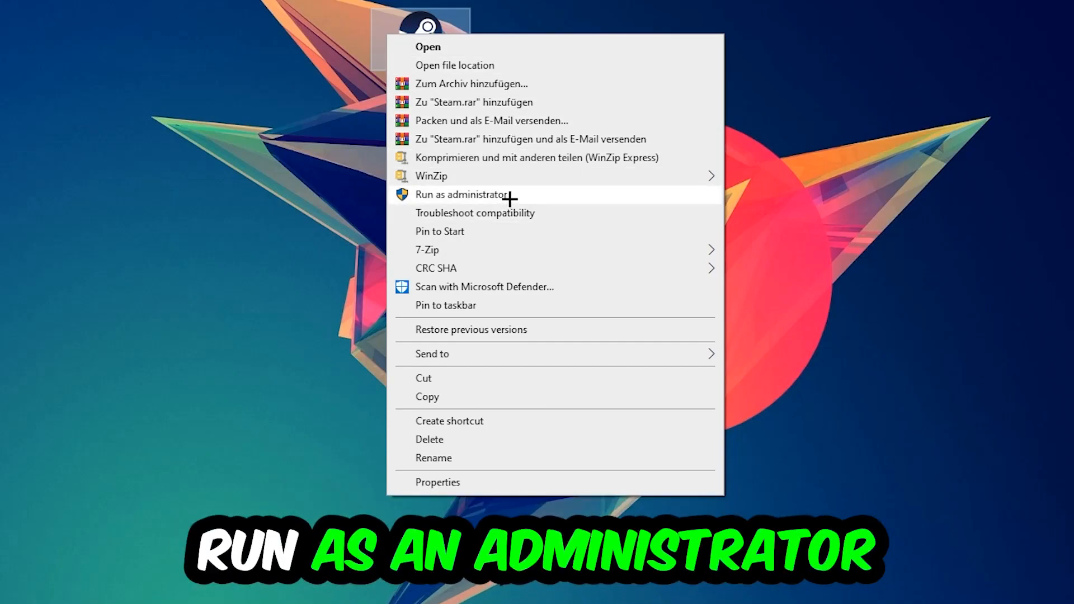
click(461, 194)
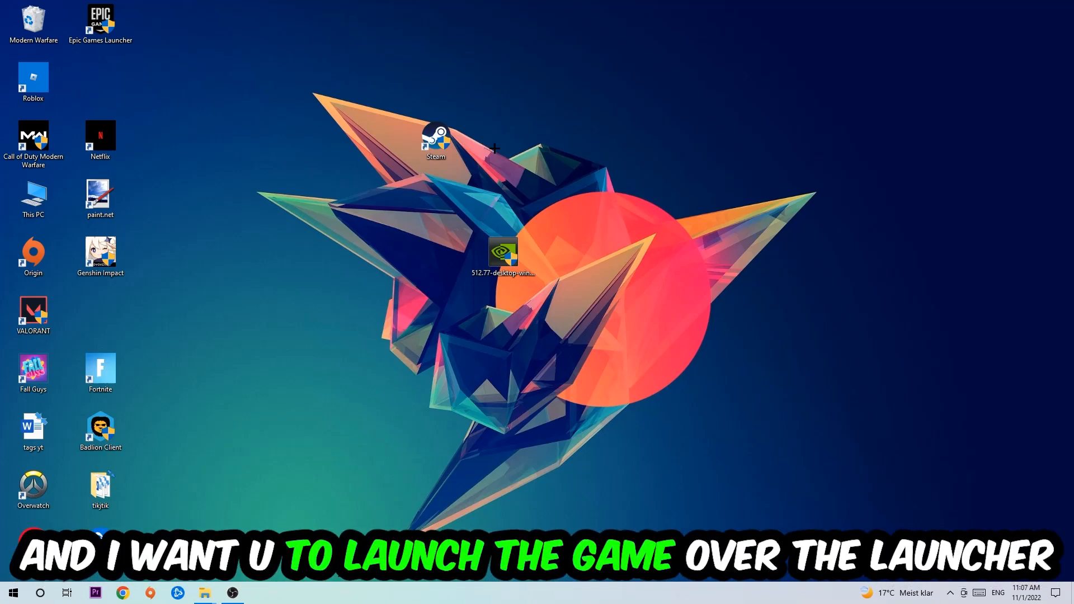
drag(436, 137, 369, 195)
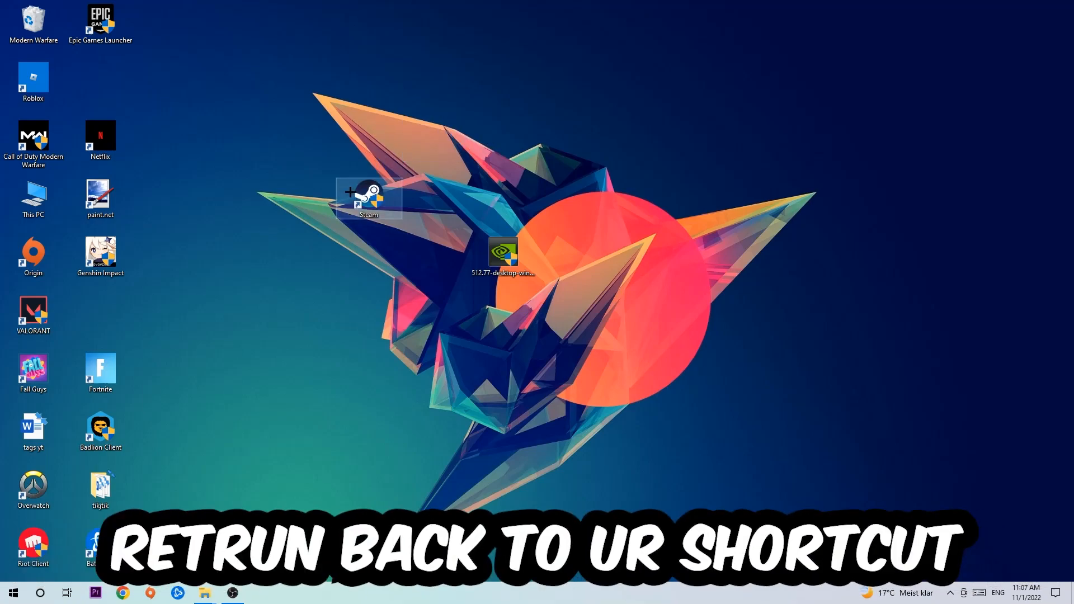
Give the Steam shortcut Windows 8 compatibility mode and Run as administrator in its Properties.
right_click(369, 198)
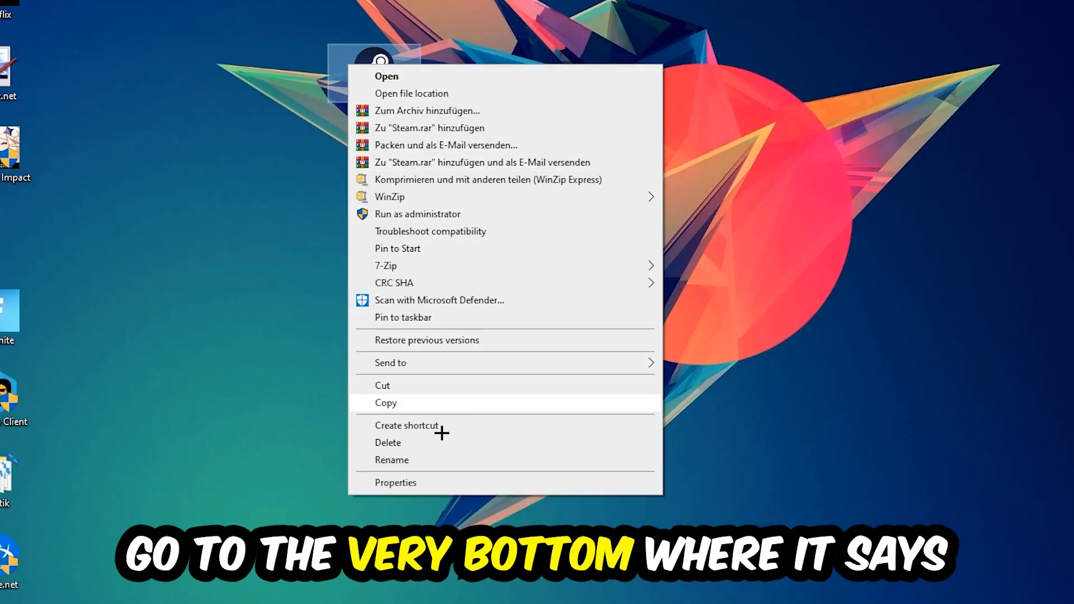
click(396, 483)
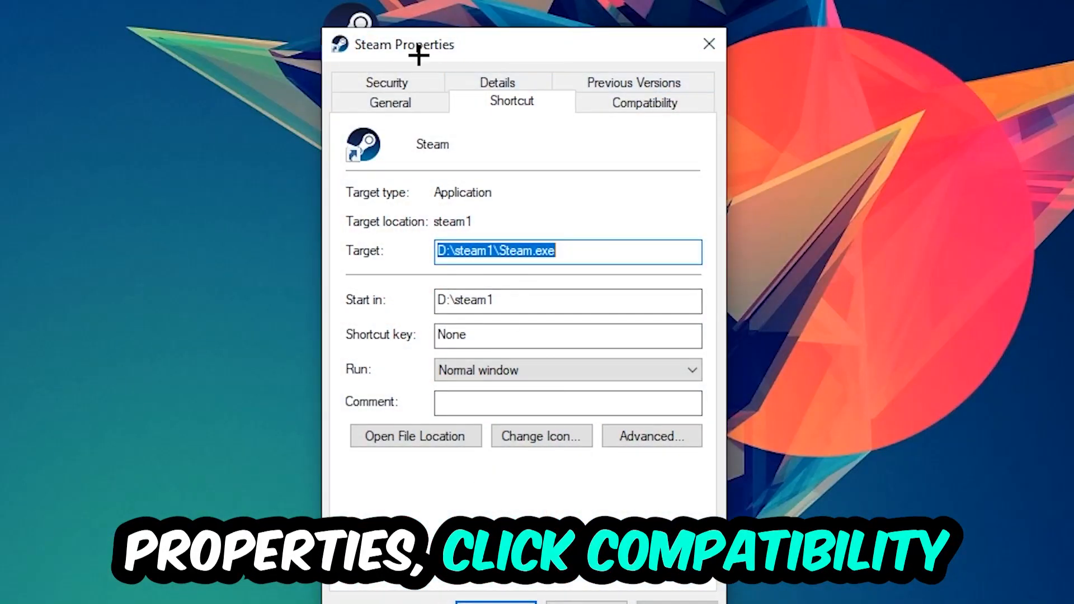
click(643, 101)
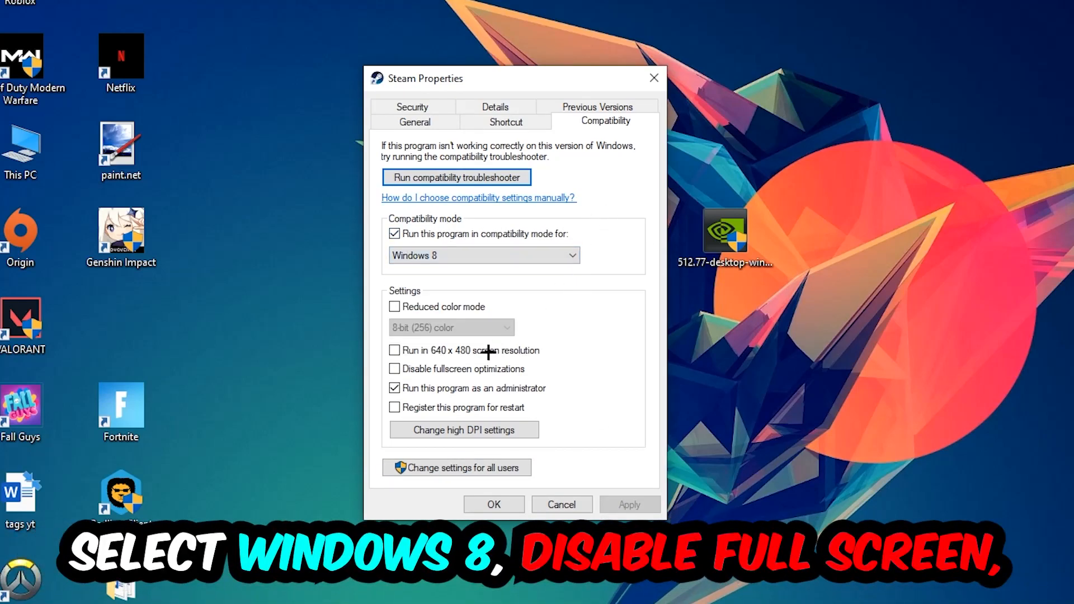
mouse_move(373, 410)
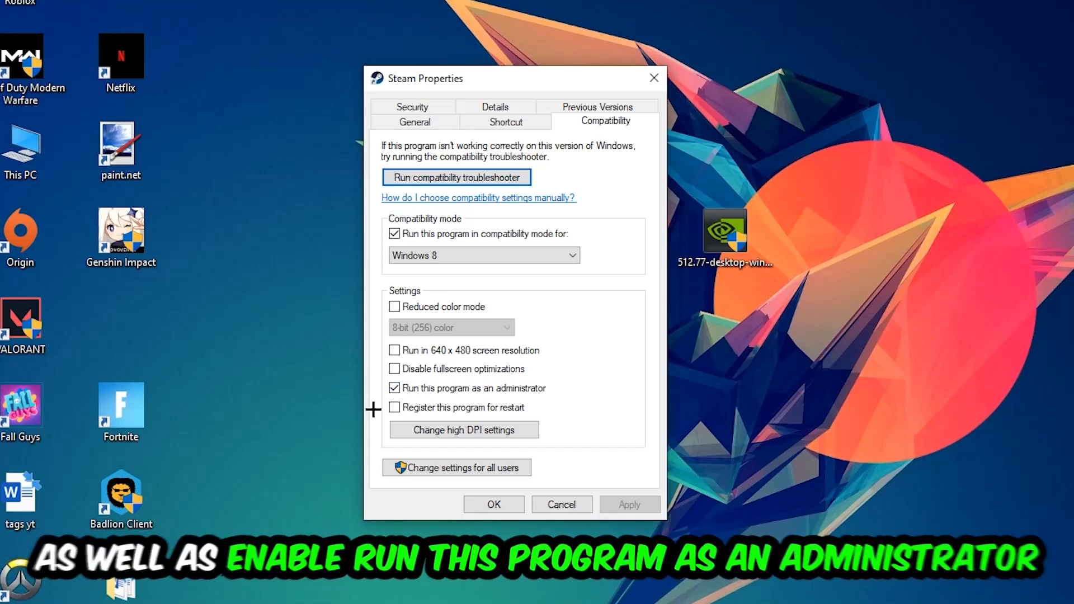
mouse_move(583, 430)
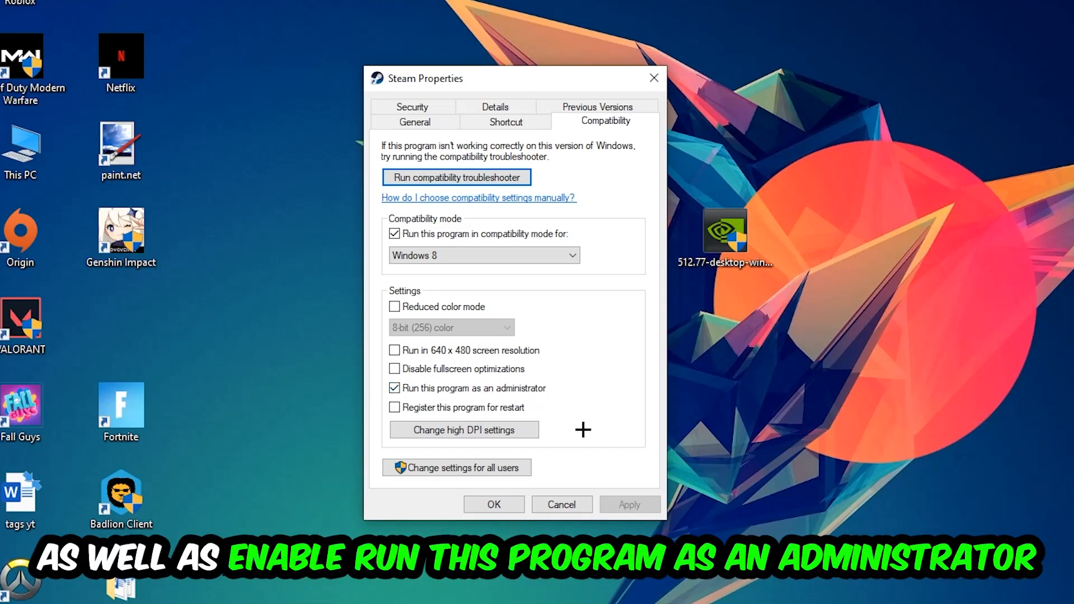
click(492, 504)
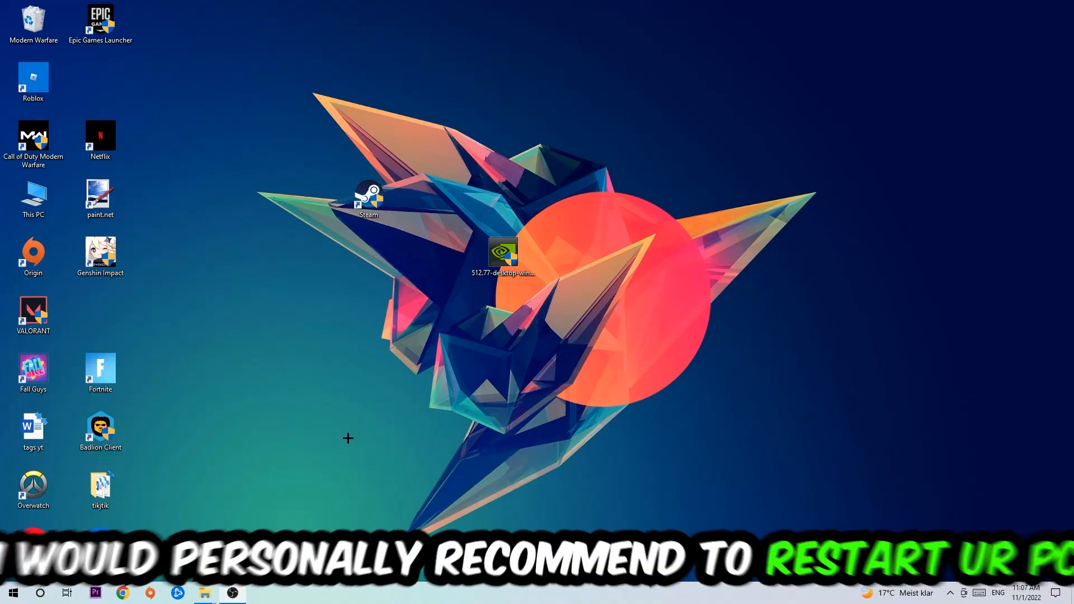